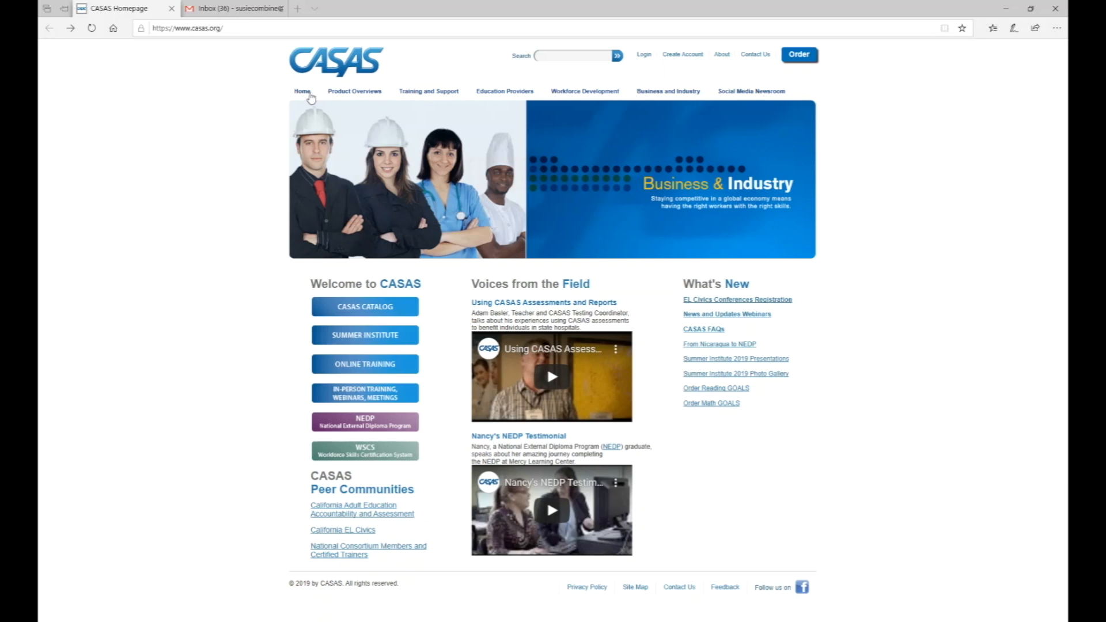
mouse_move(302, 91)
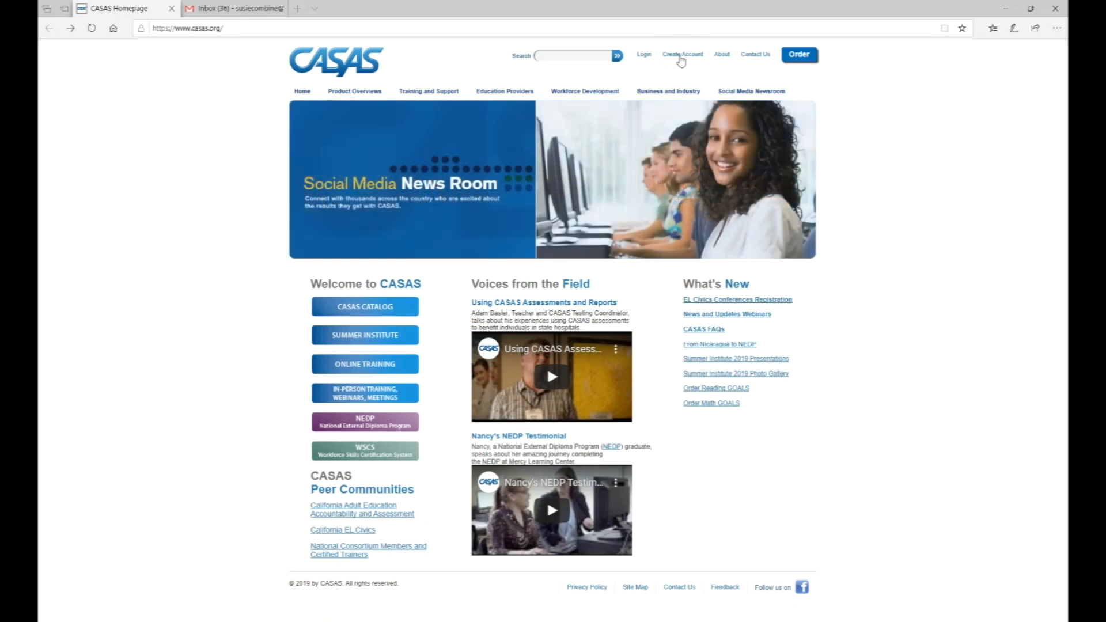
click(681, 54)
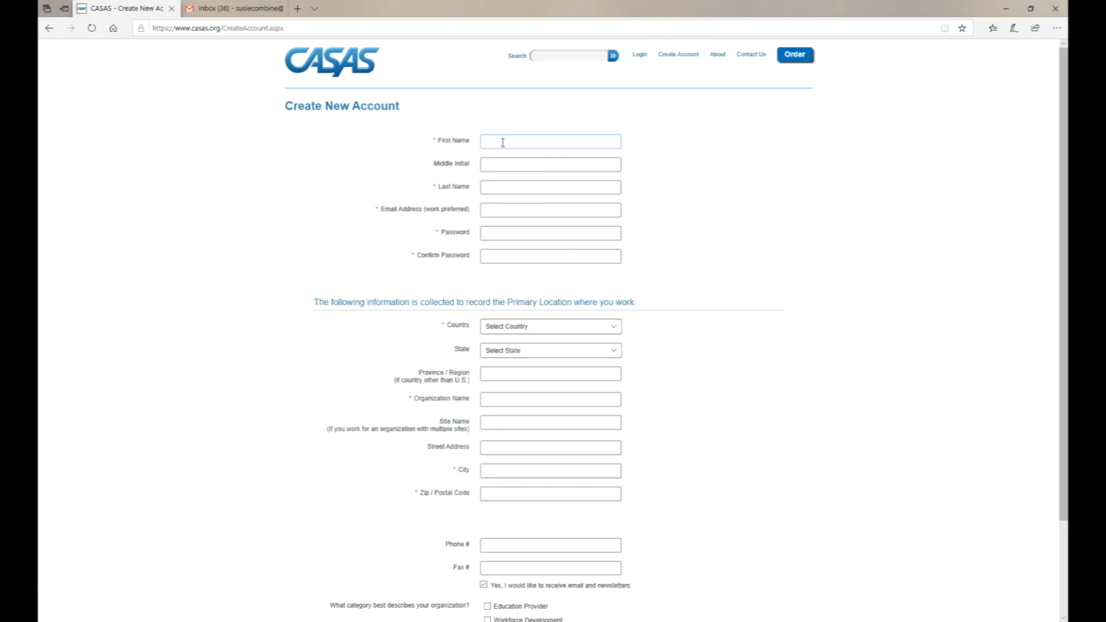
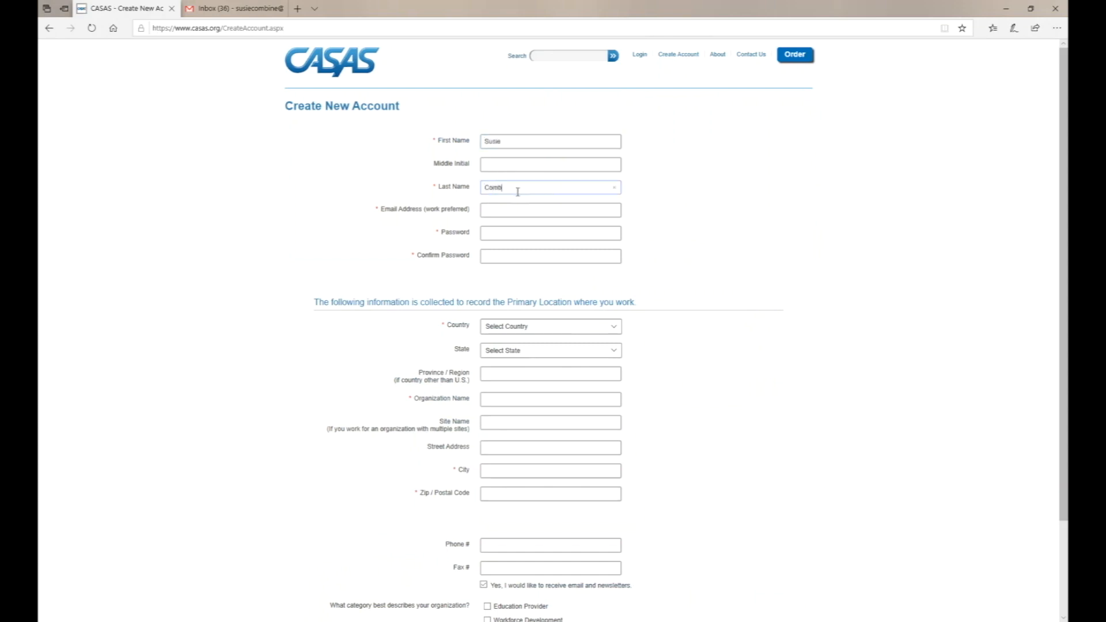
click(550, 210)
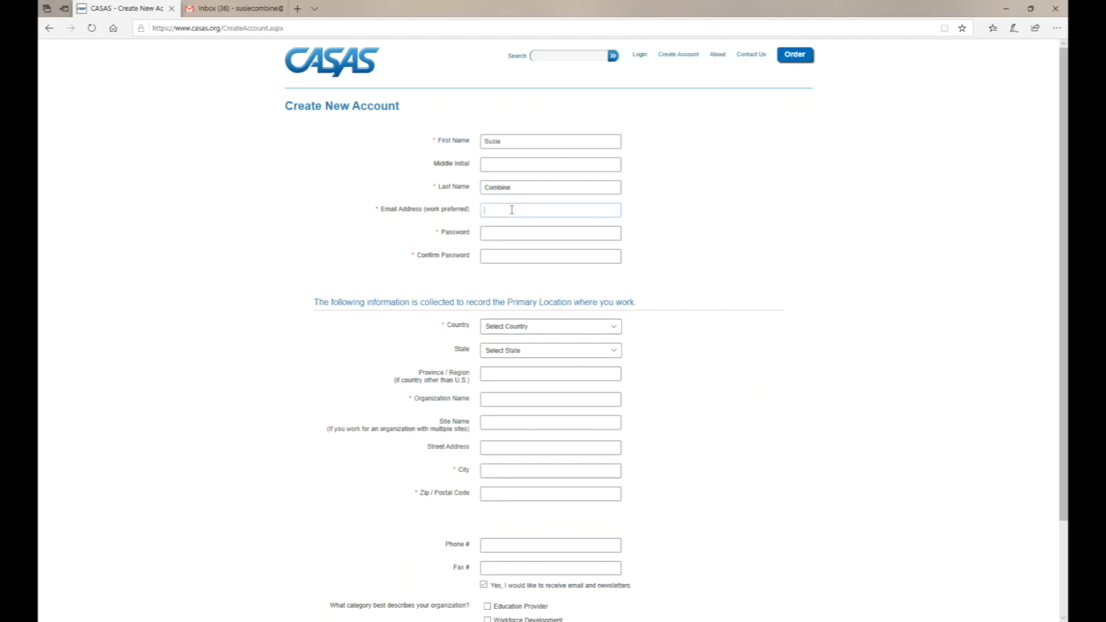
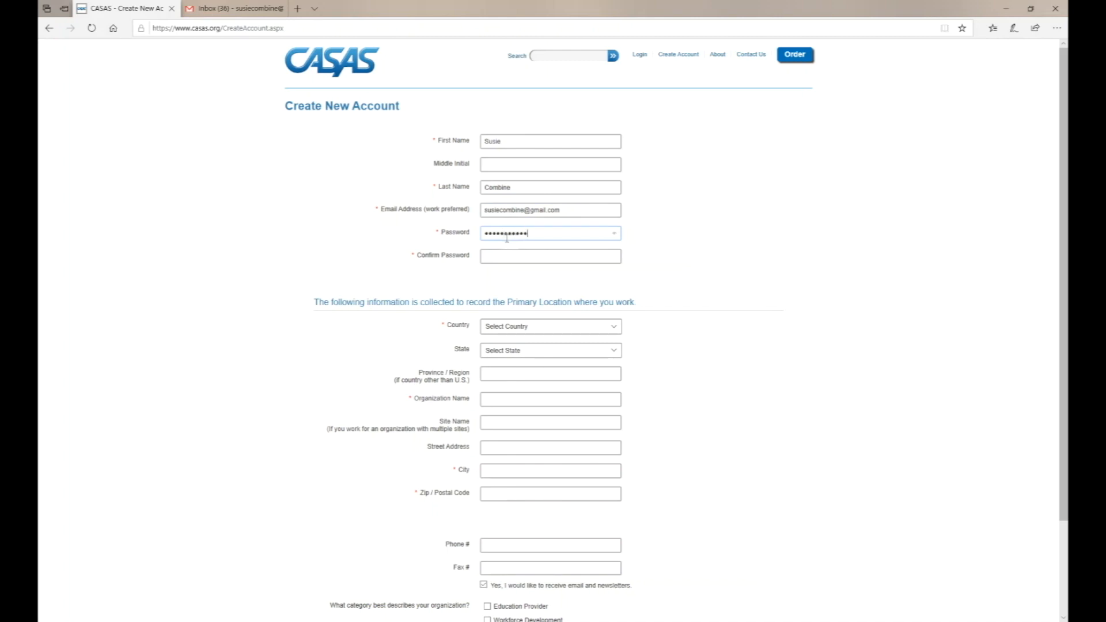
text(•••)
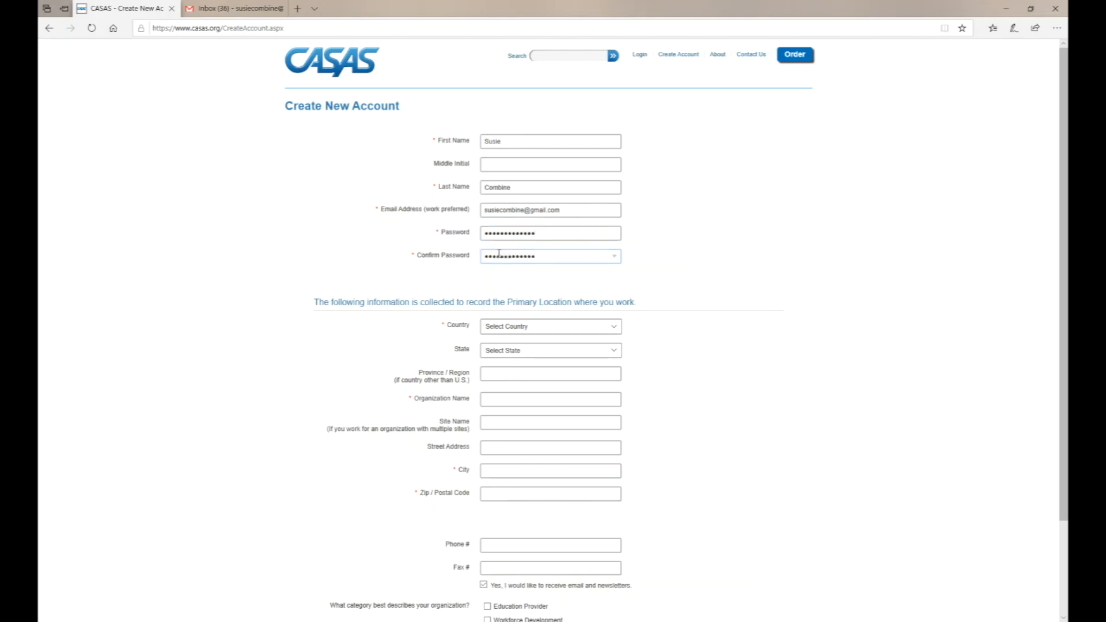
Set the work location to United States, California, organization CASAS with its San Diego address.
click(550, 326)
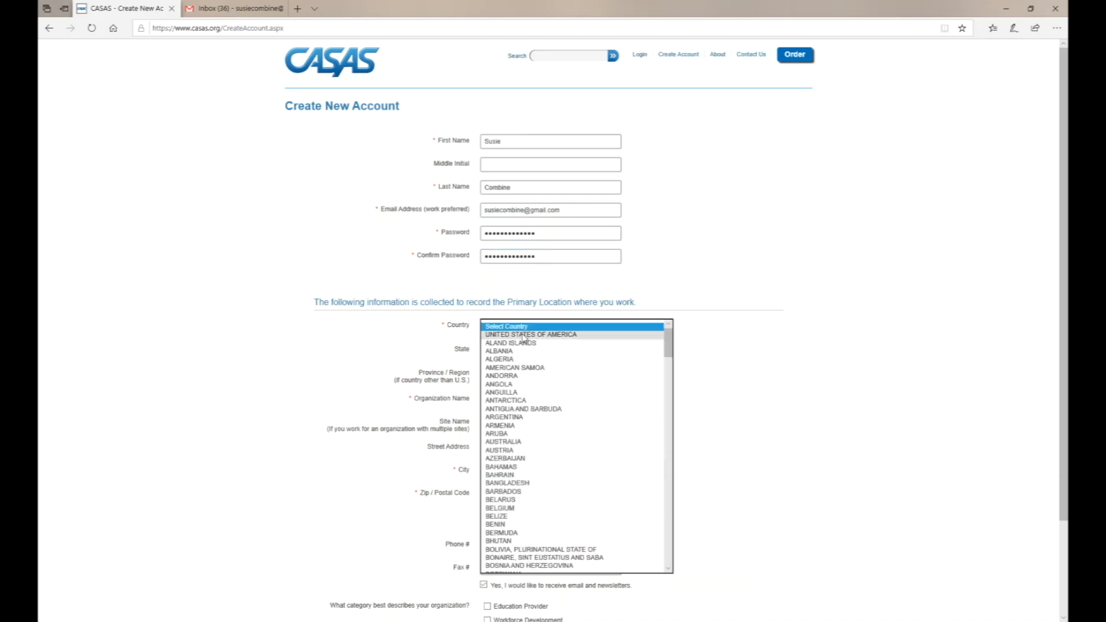
click(530, 334)
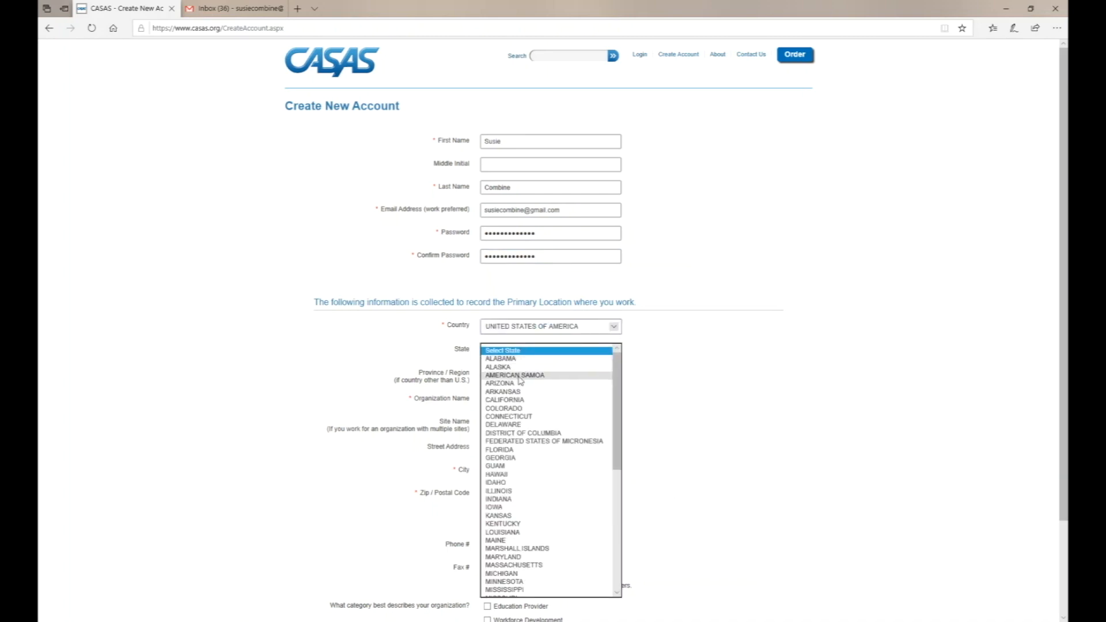
click(504, 400)
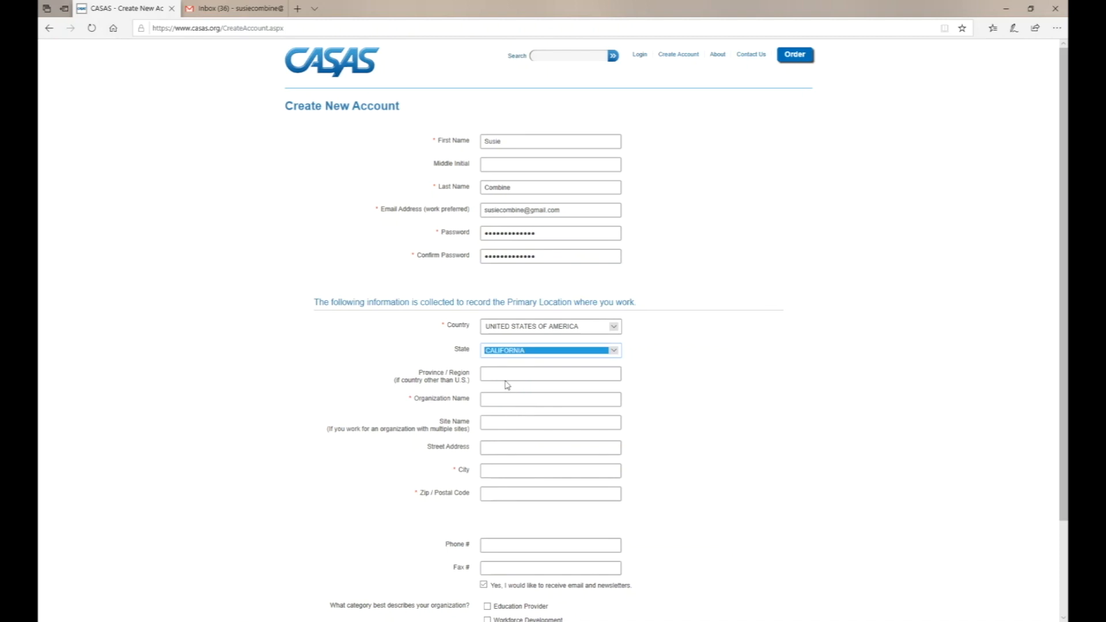
text(CASAS)
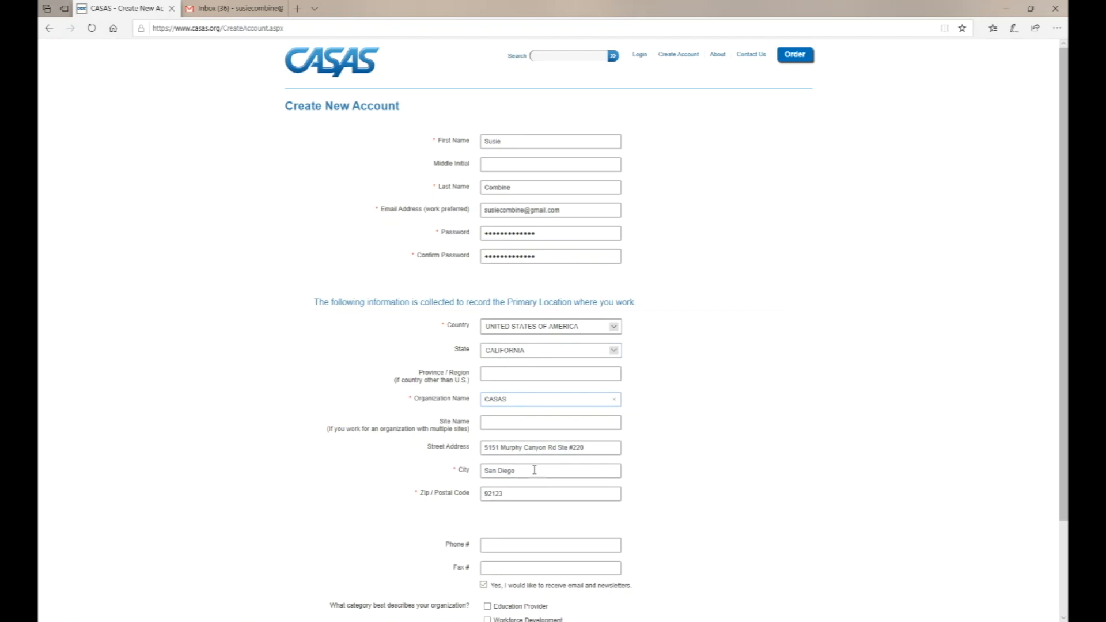
Mark the organization as an Education Provider and submit the registration.
scroll(down, 3)
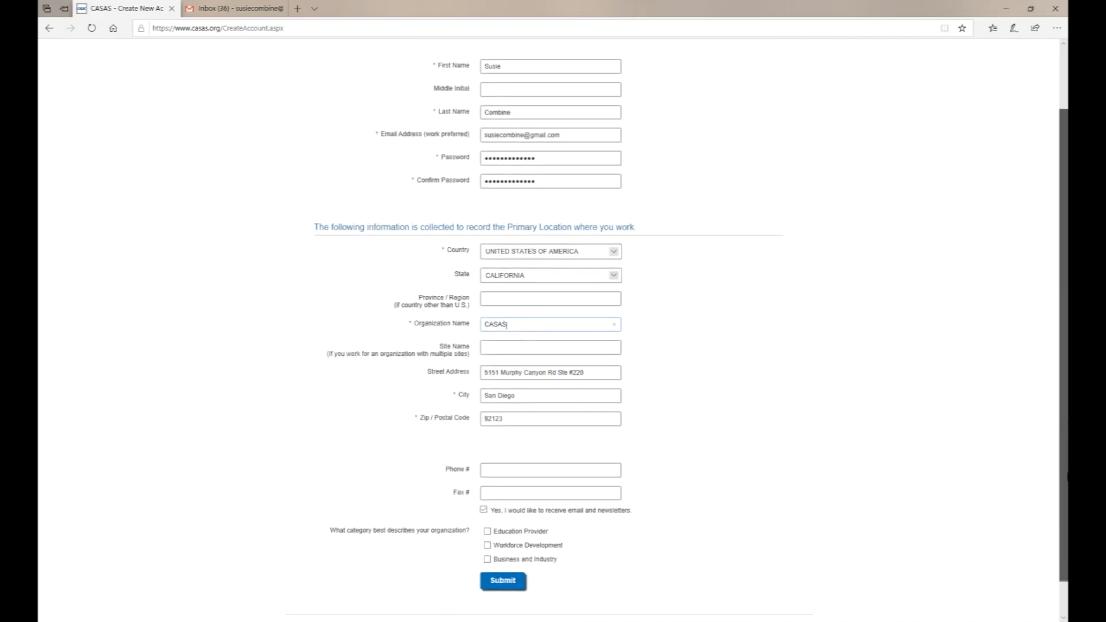
scroll(down, 3)
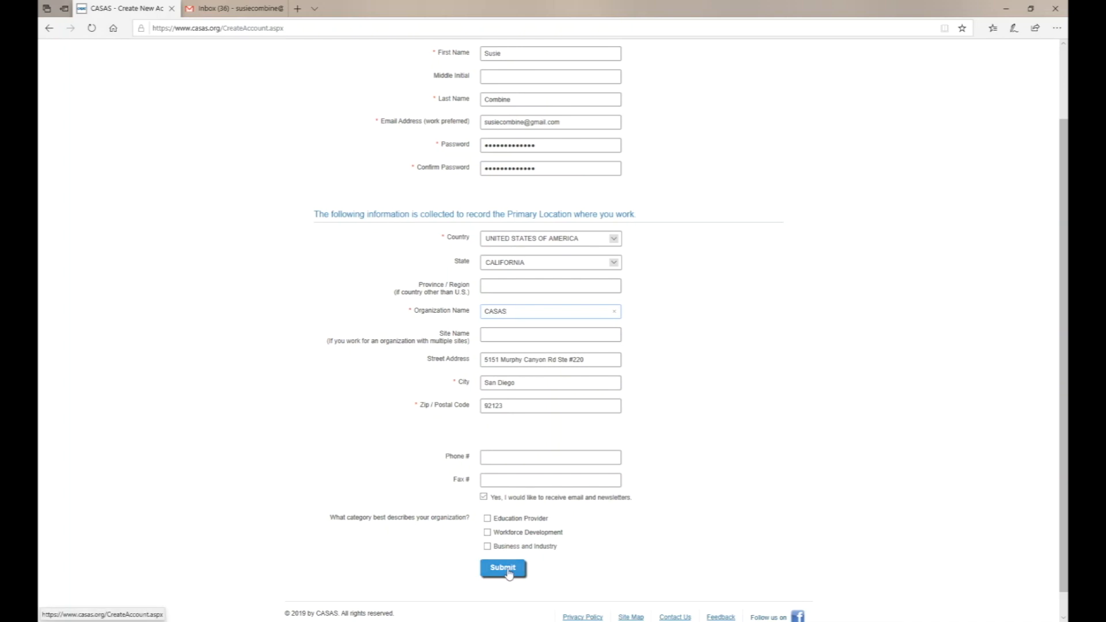
click(487, 518)
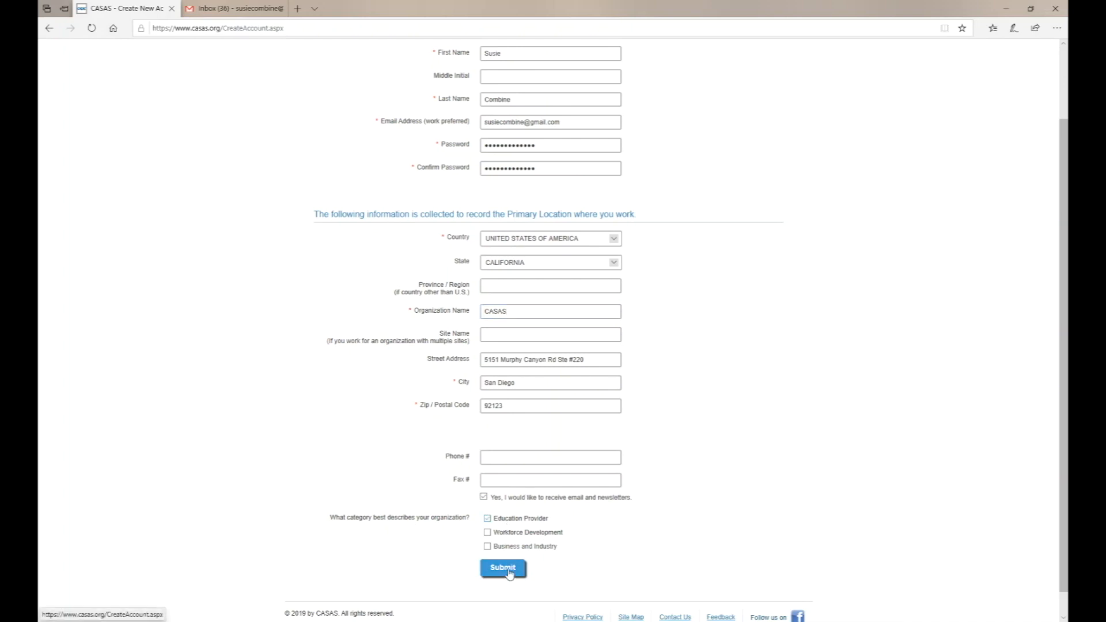
click(503, 568)
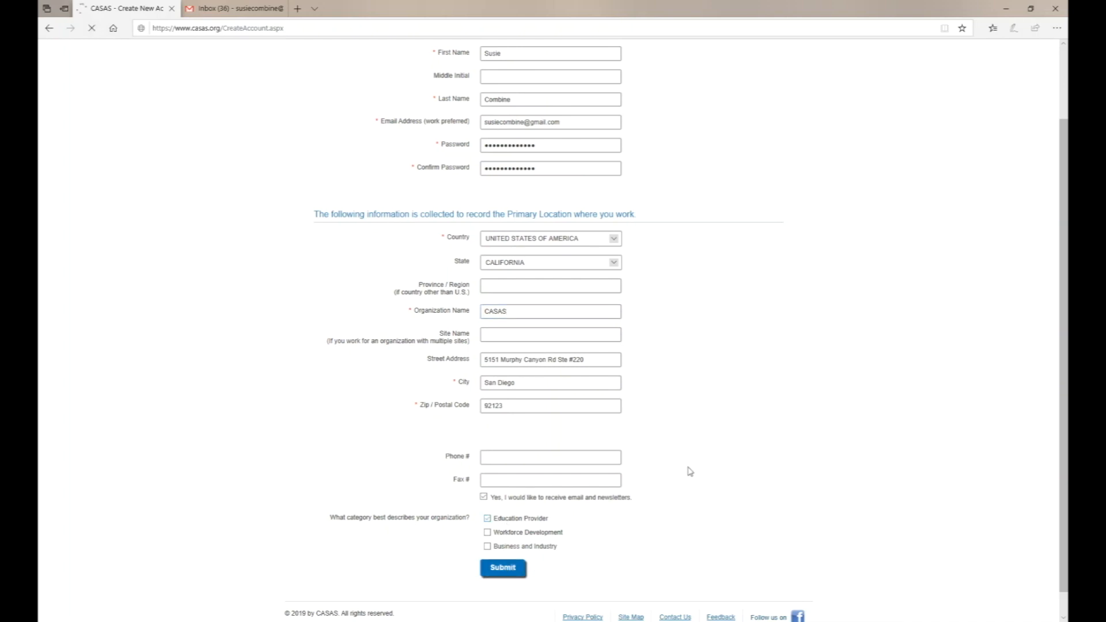
click(502, 568)
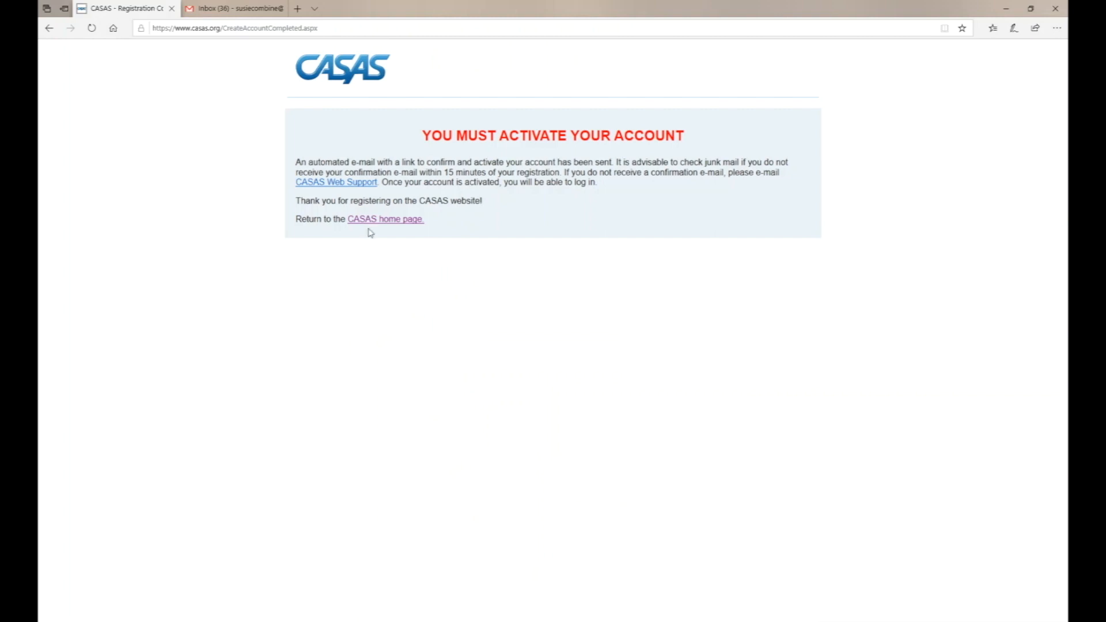
Open the 'Welcome to the CASAS Website!' email from CASAS Information in Gmail.
click(233, 8)
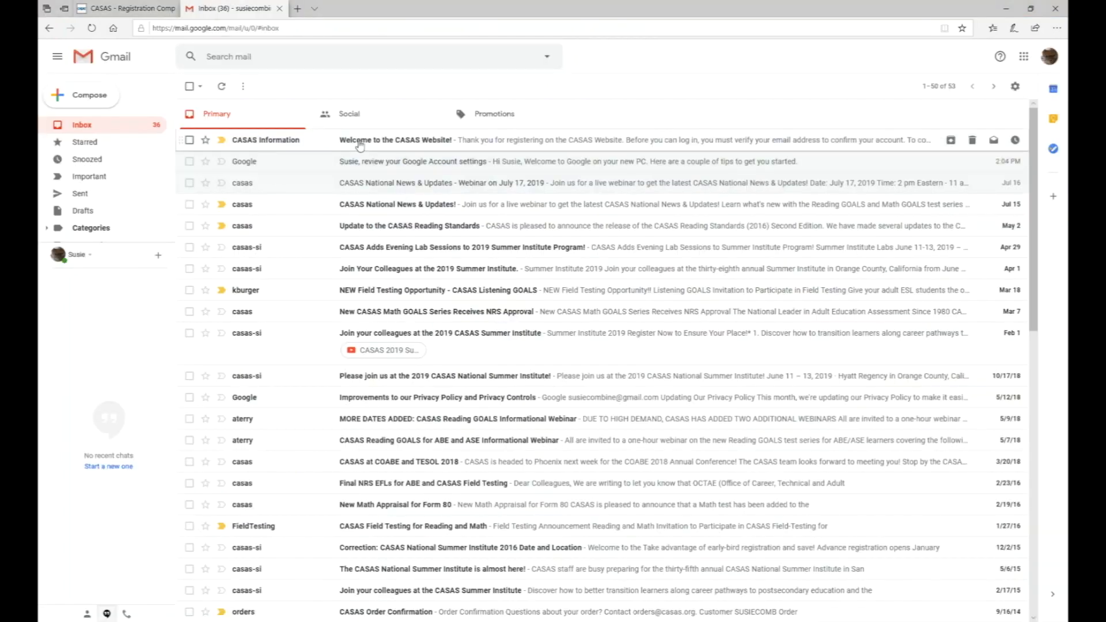
click(396, 140)
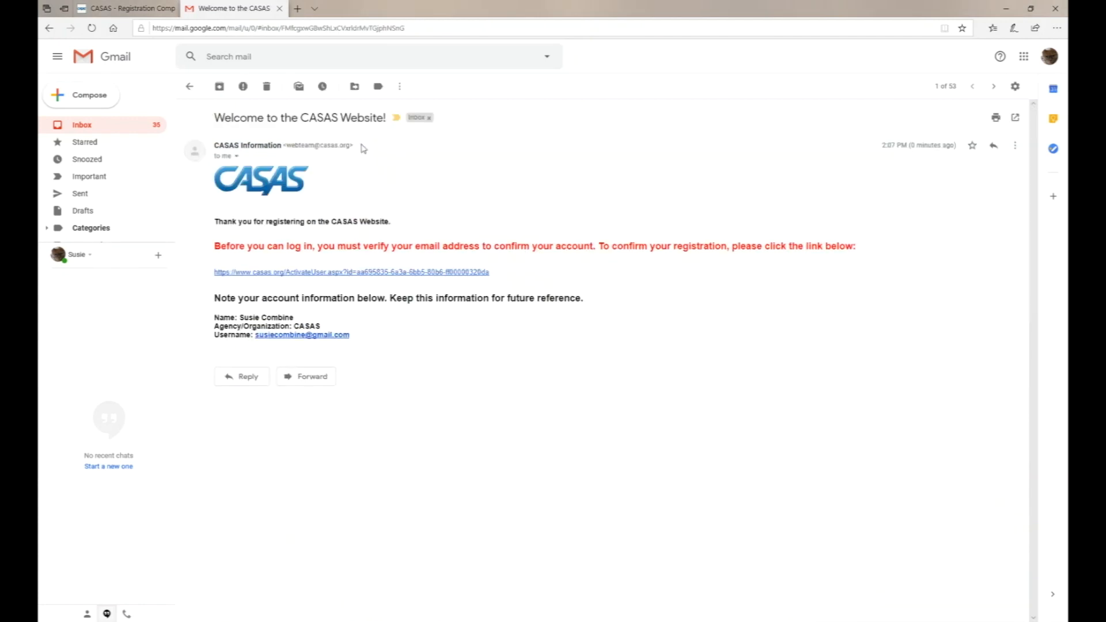
mouse_move(396, 278)
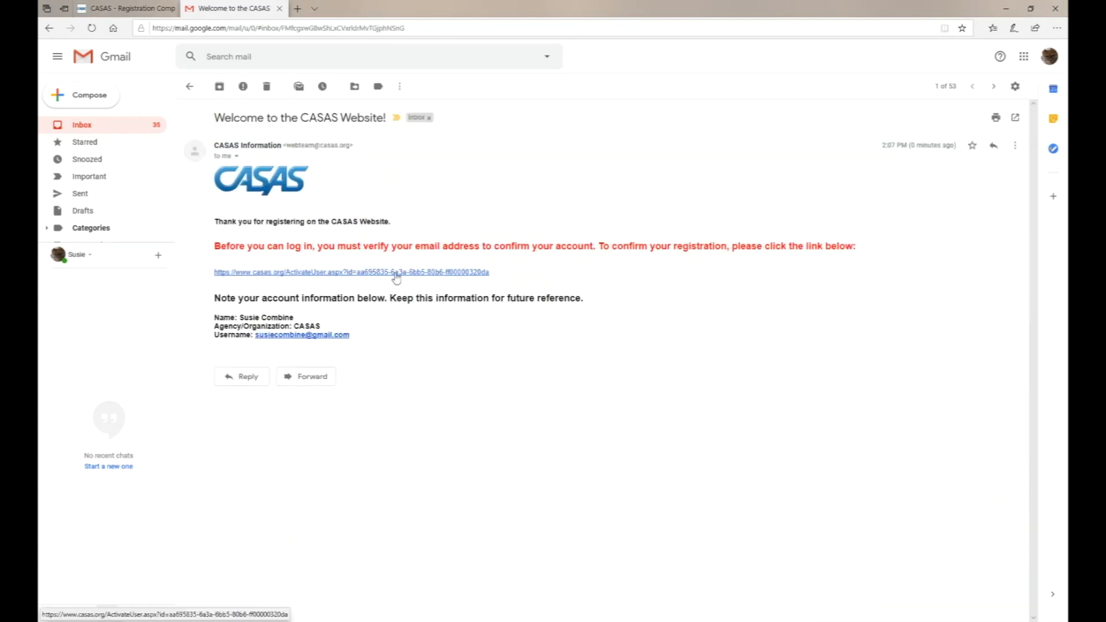
click(350, 272)
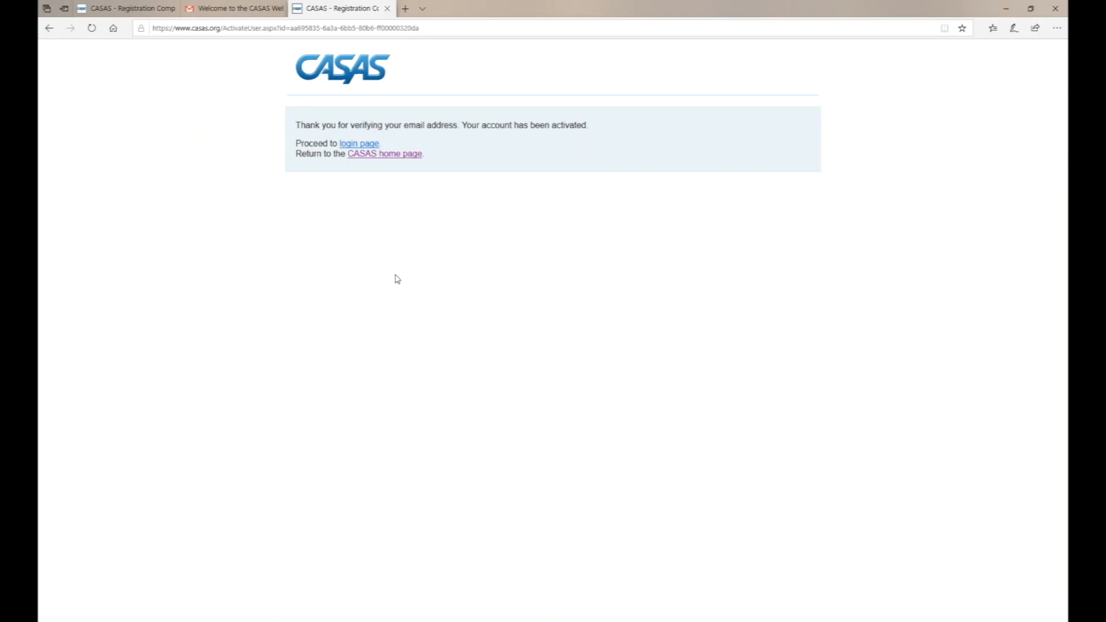
mouse_move(372, 153)
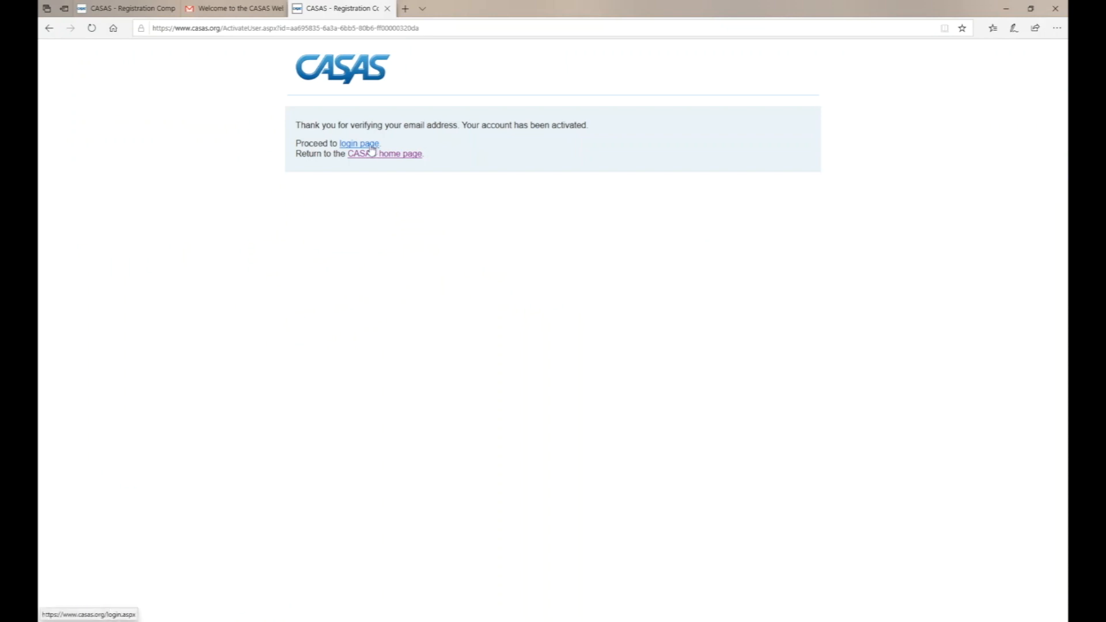
click(360, 142)
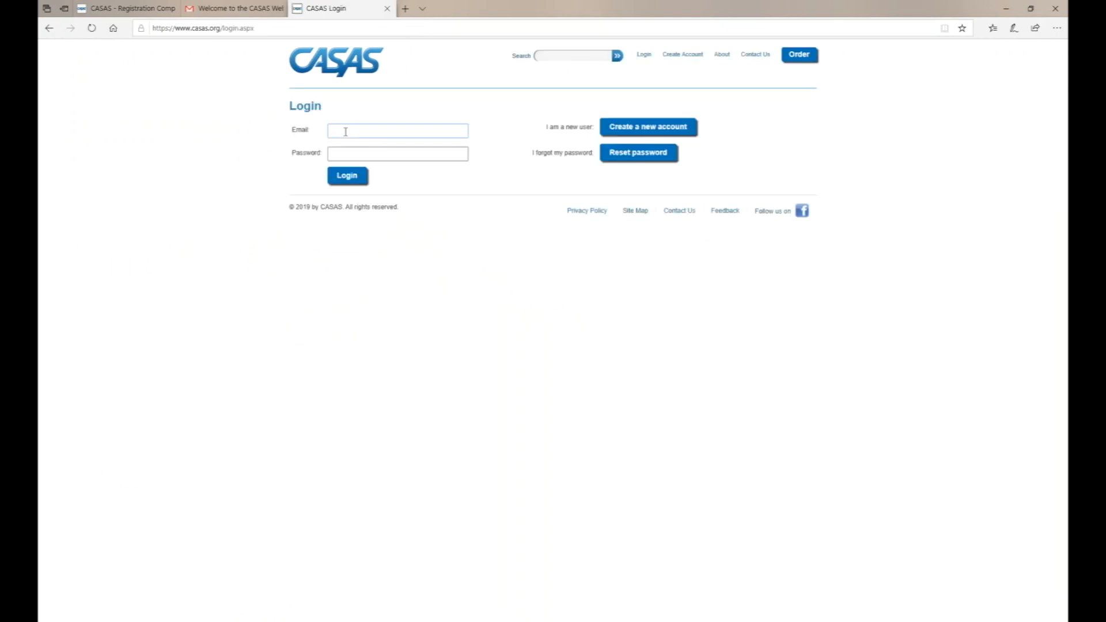
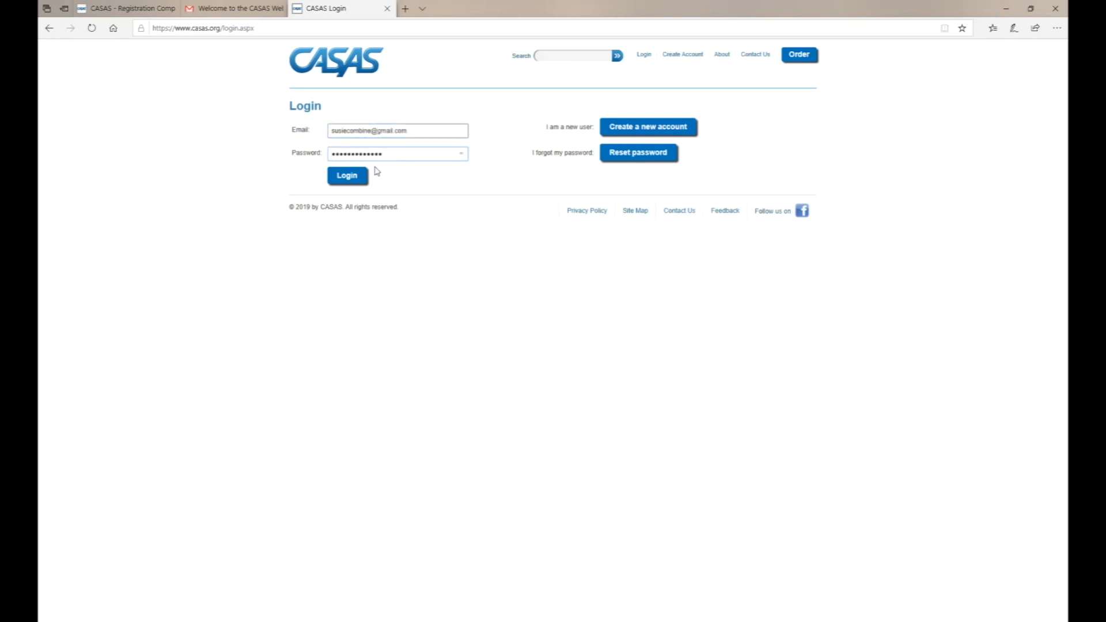
click(347, 175)
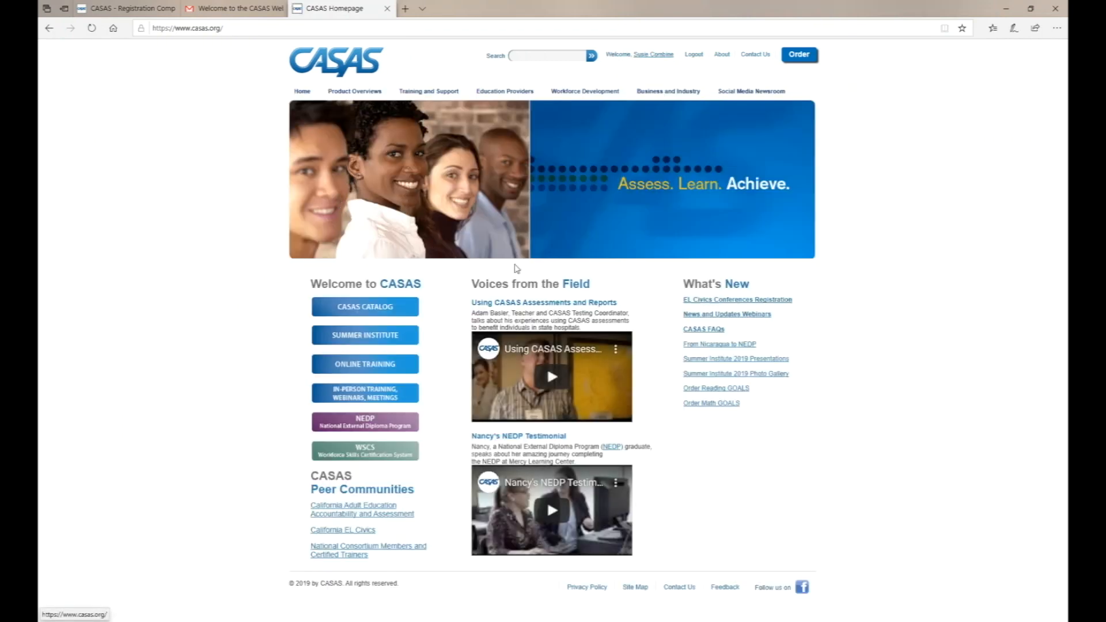
Open the View Profile page from the welcome name link in the header.
click(652, 54)
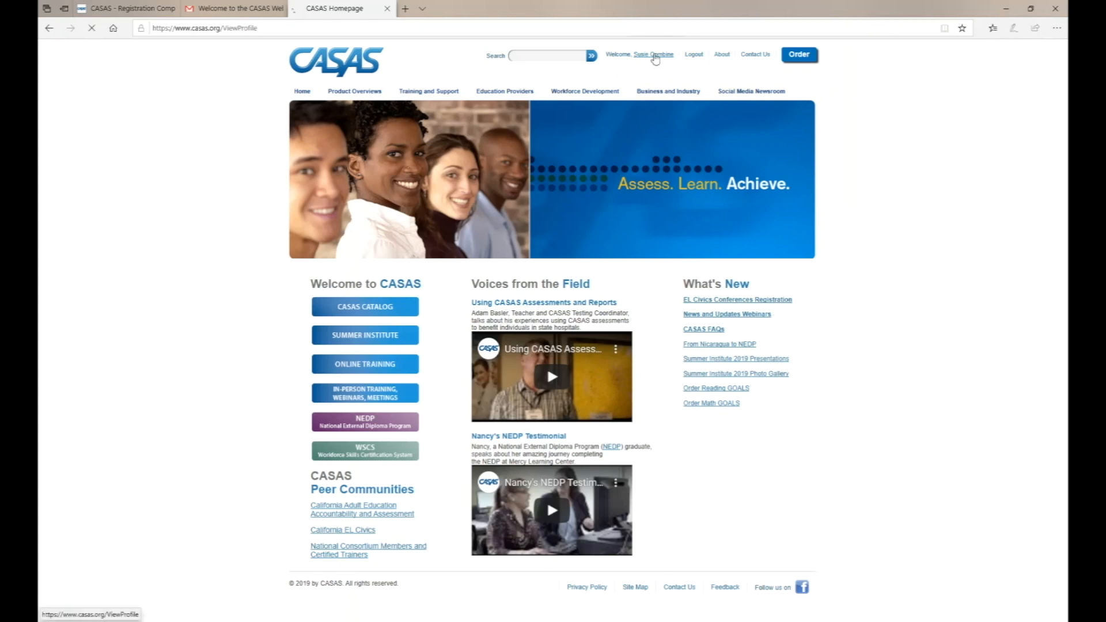
click(653, 54)
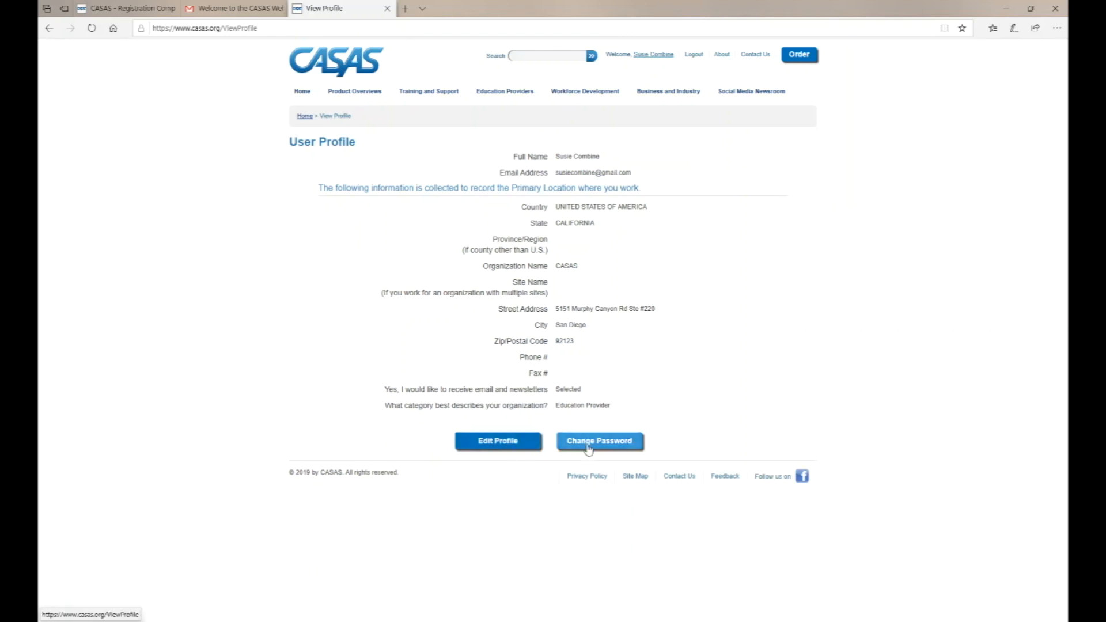
mouse_move(434, 250)
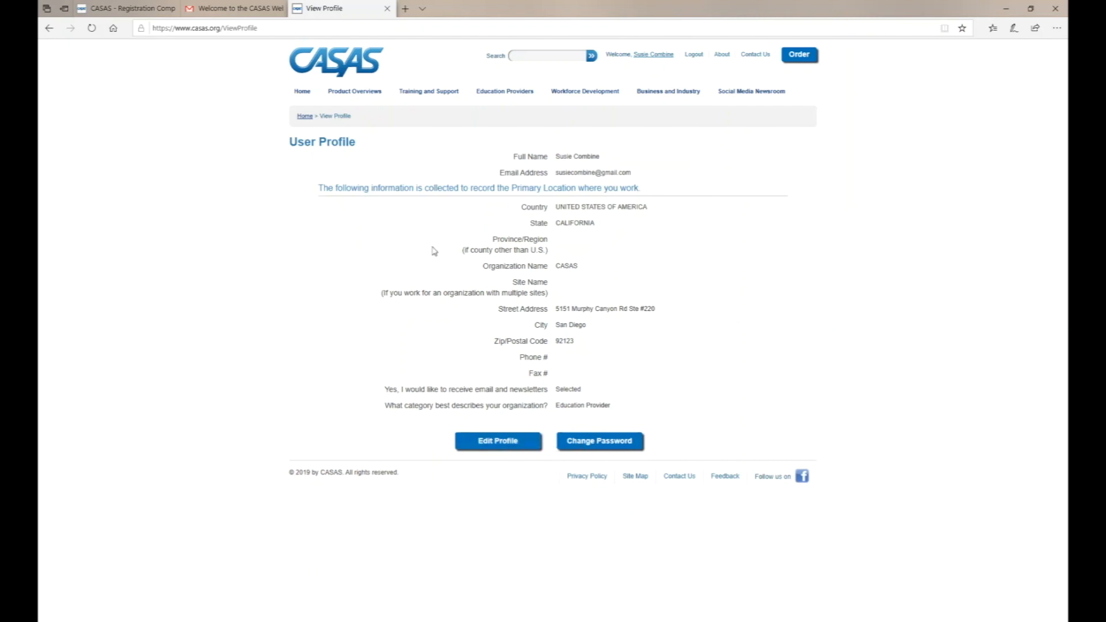
Return to the signed-in CASAS homepage via the Home link.
click(302, 91)
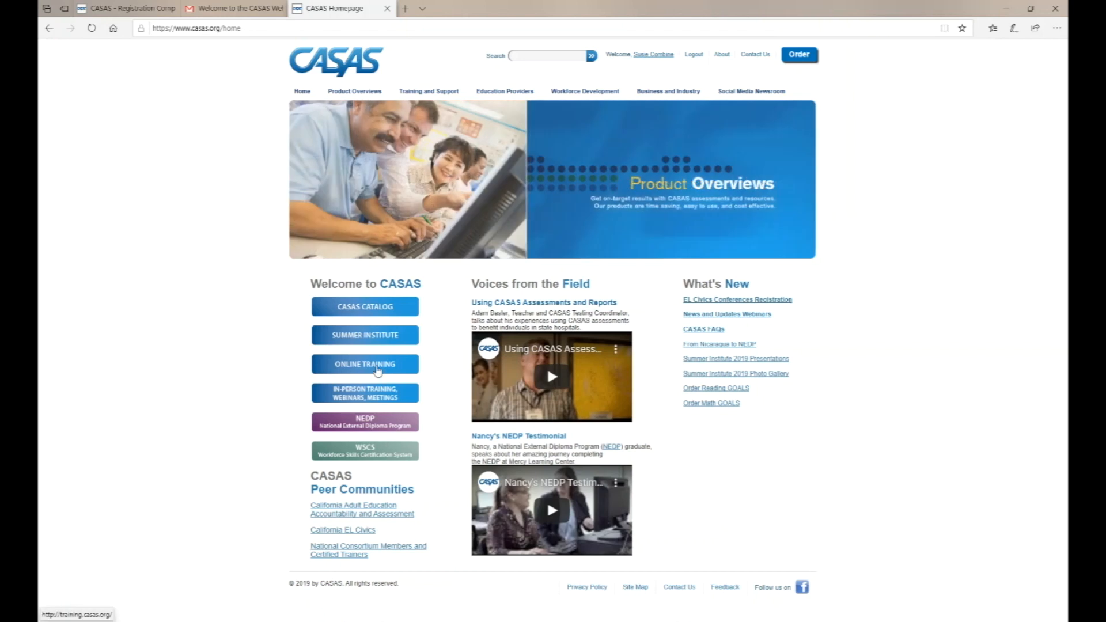
mouse_move(366, 365)
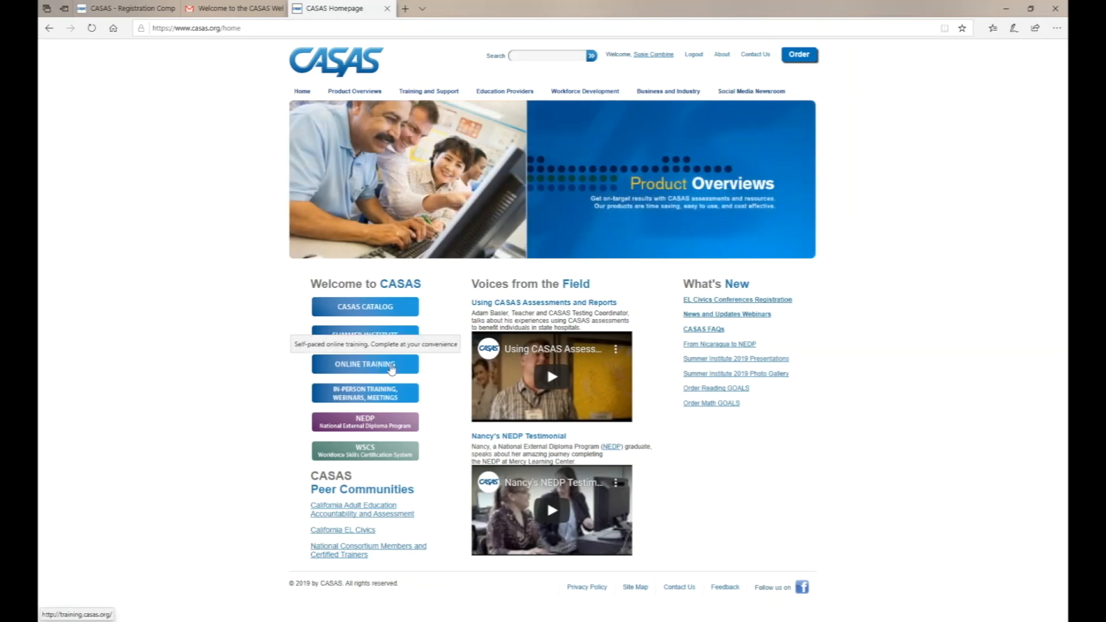
mouse_move(392, 398)
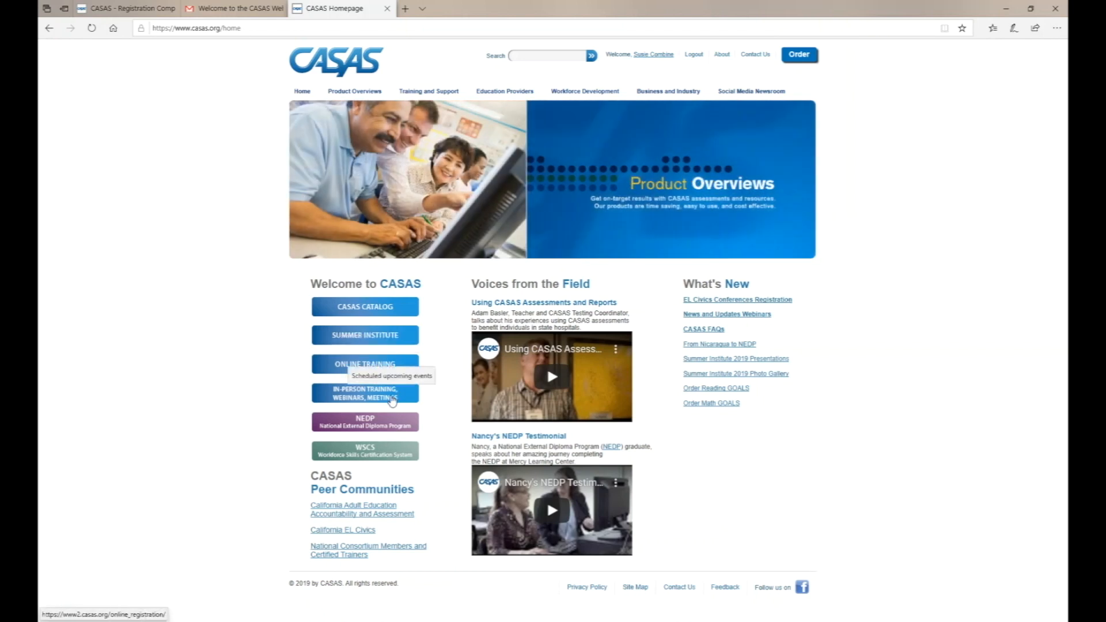